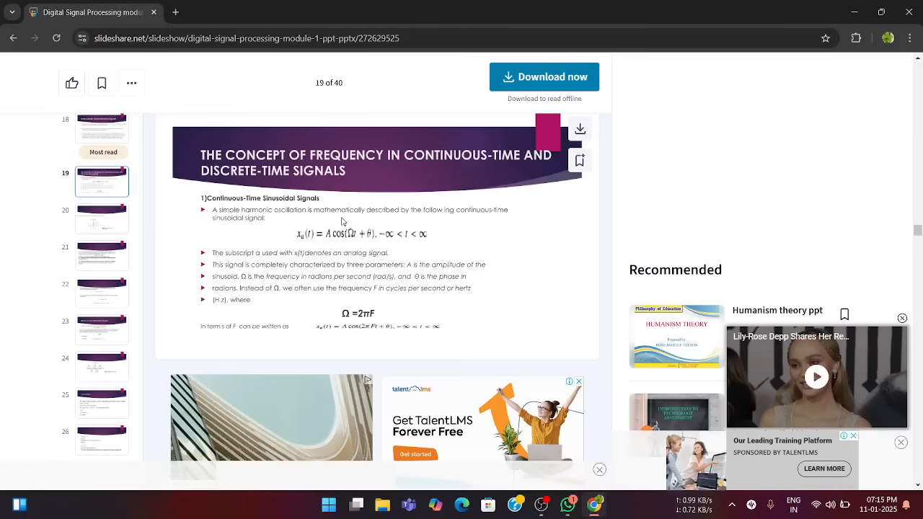
mouse_move(284, 179)
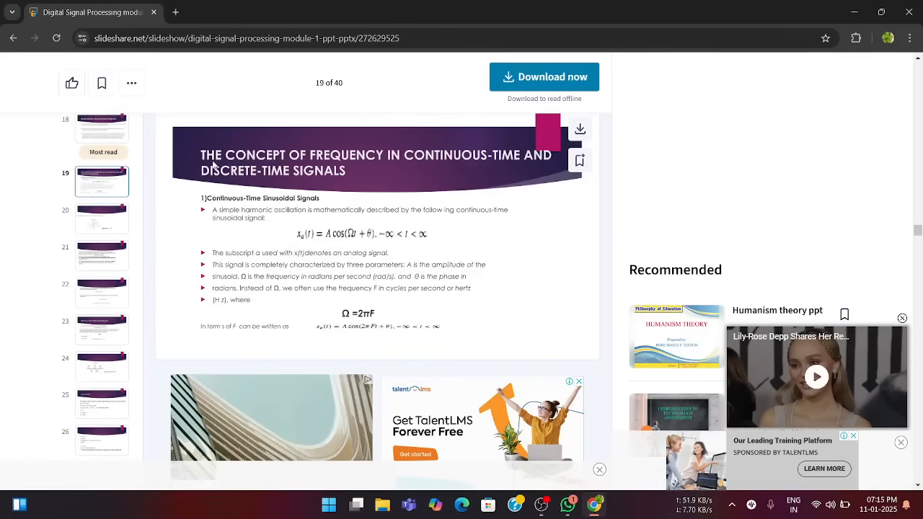
mouse_move(446, 157)
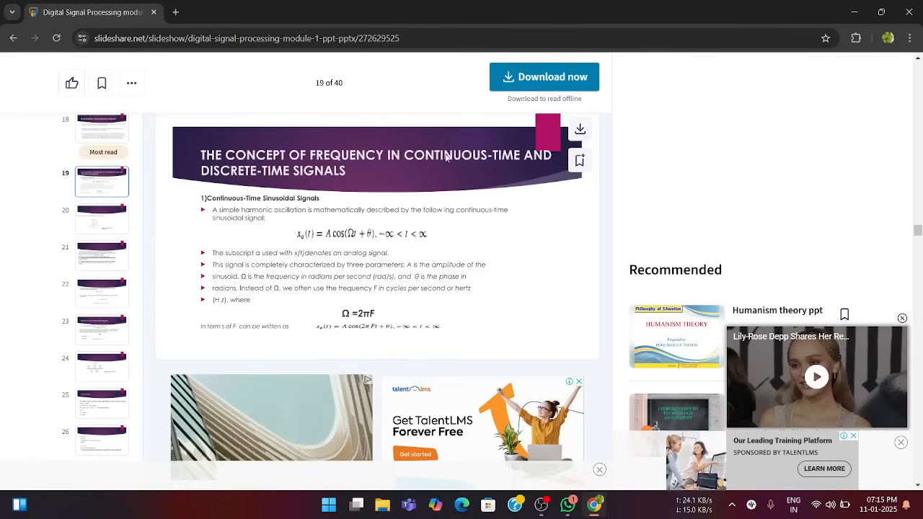
mouse_move(284, 186)
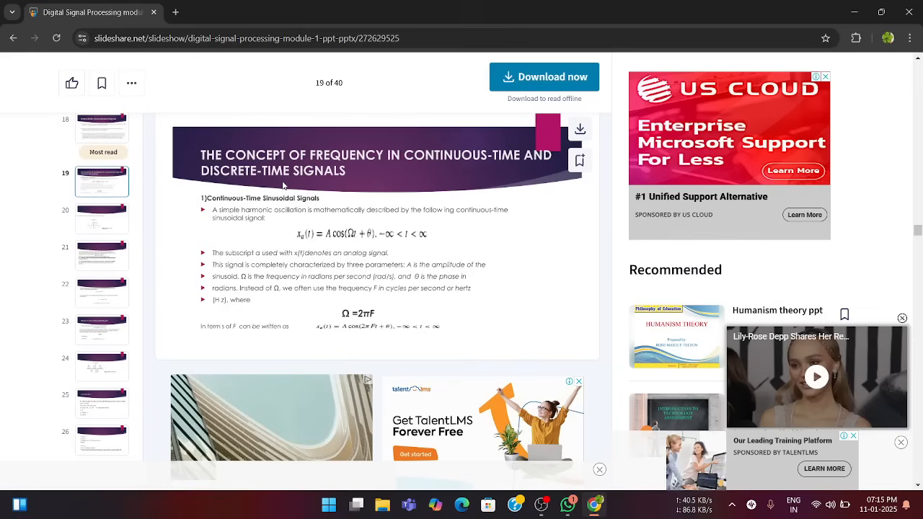
mouse_move(325, 207)
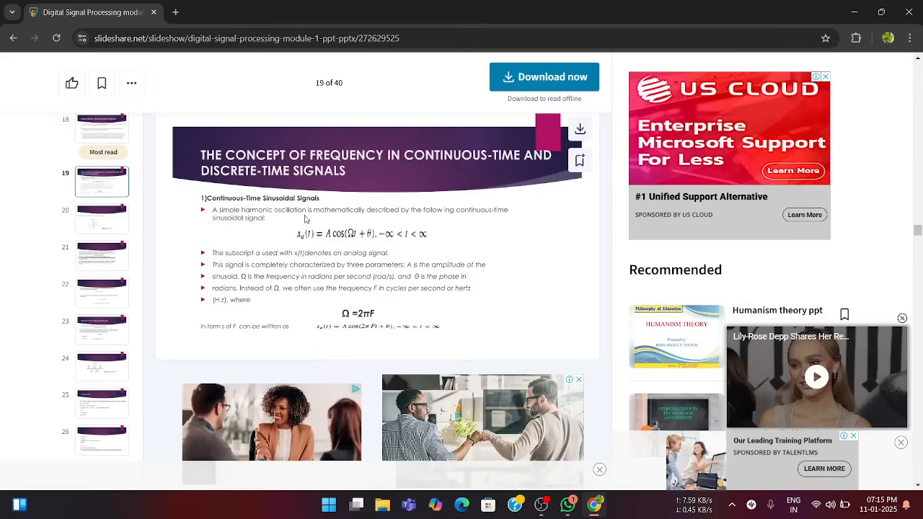
mouse_move(446, 216)
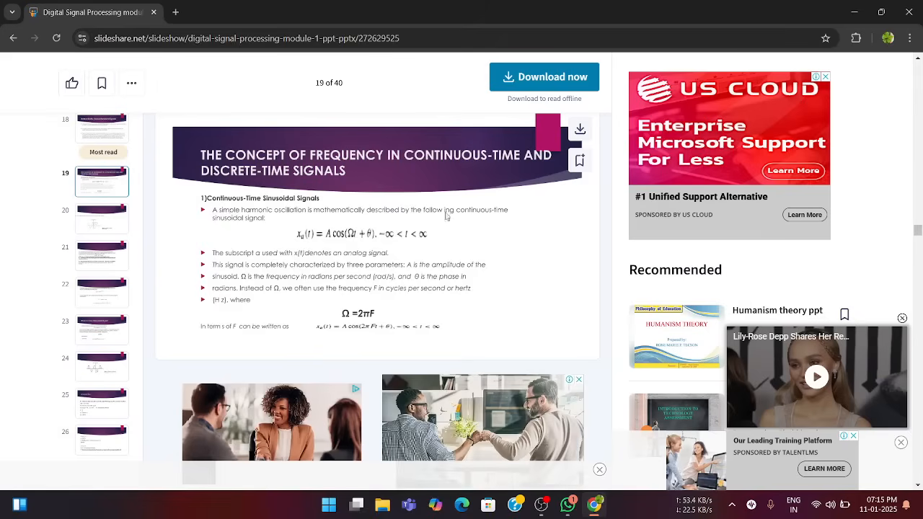
mouse_move(336, 243)
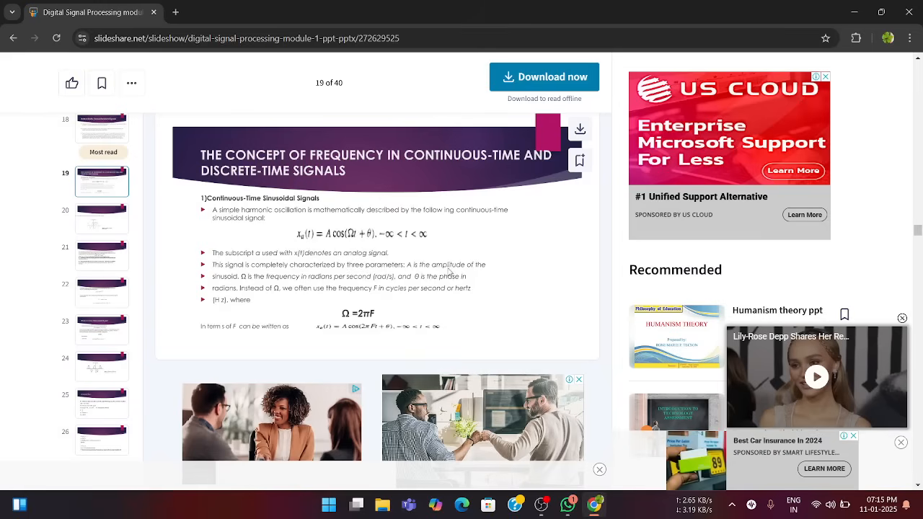
mouse_move(379, 242)
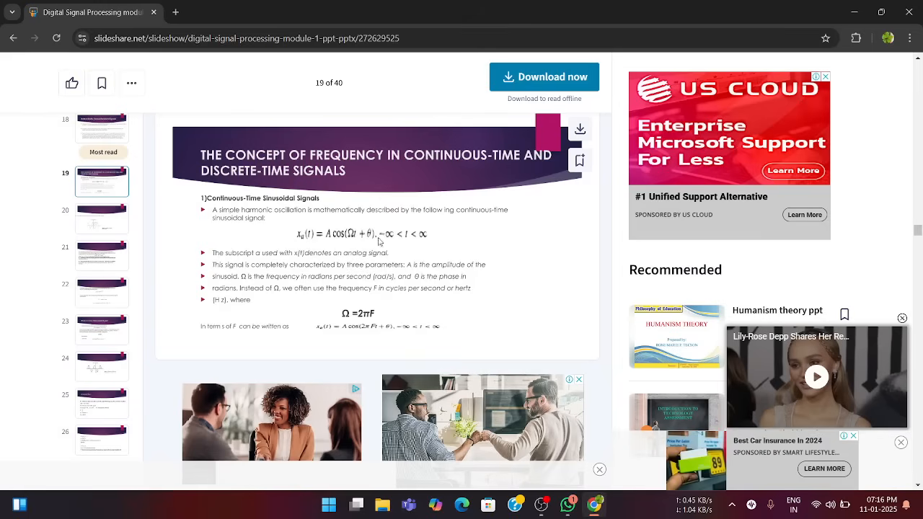
mouse_move(251, 266)
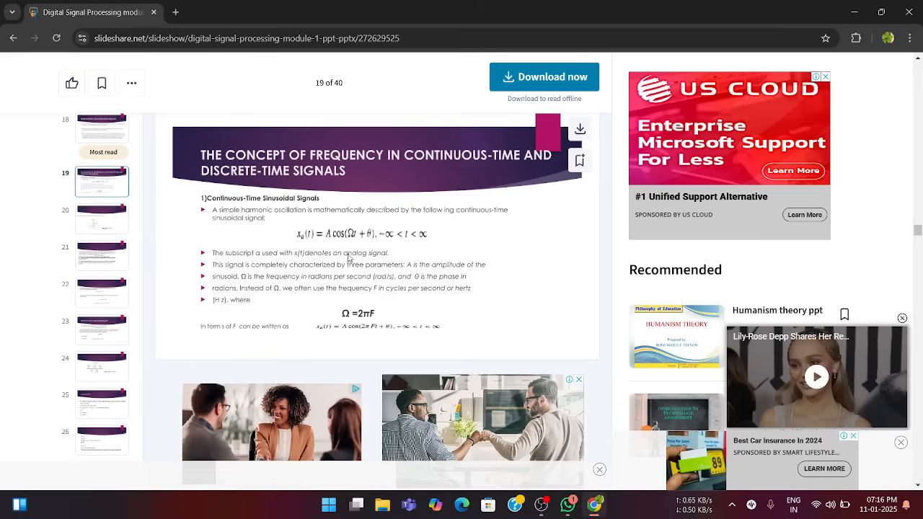
mouse_move(235, 273)
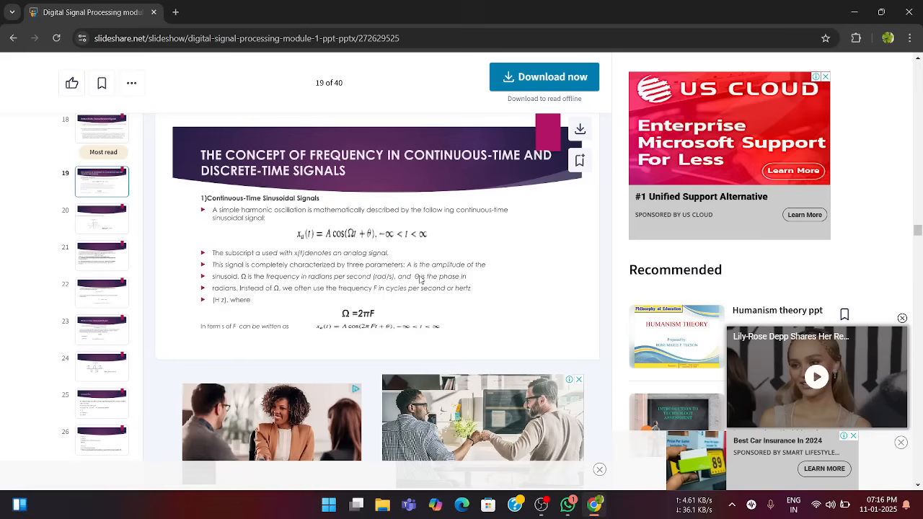
mouse_move(251, 296)
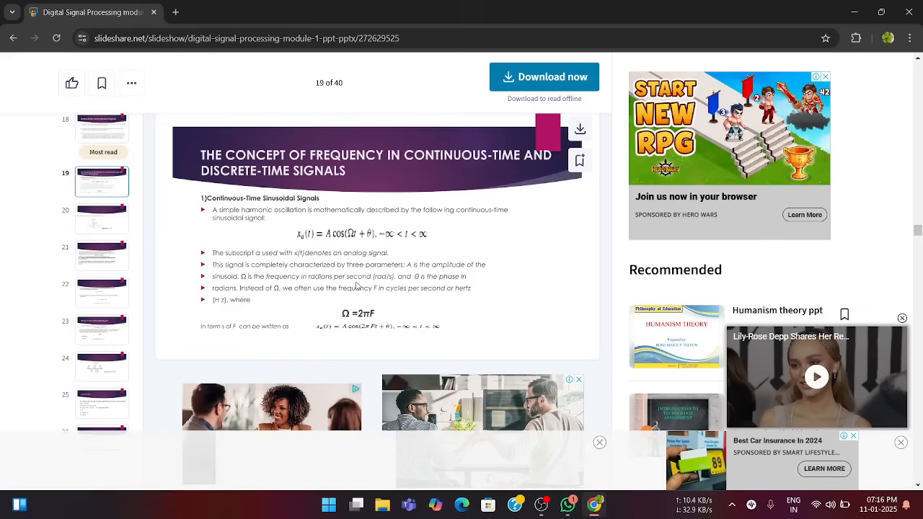
mouse_move(101, 329)
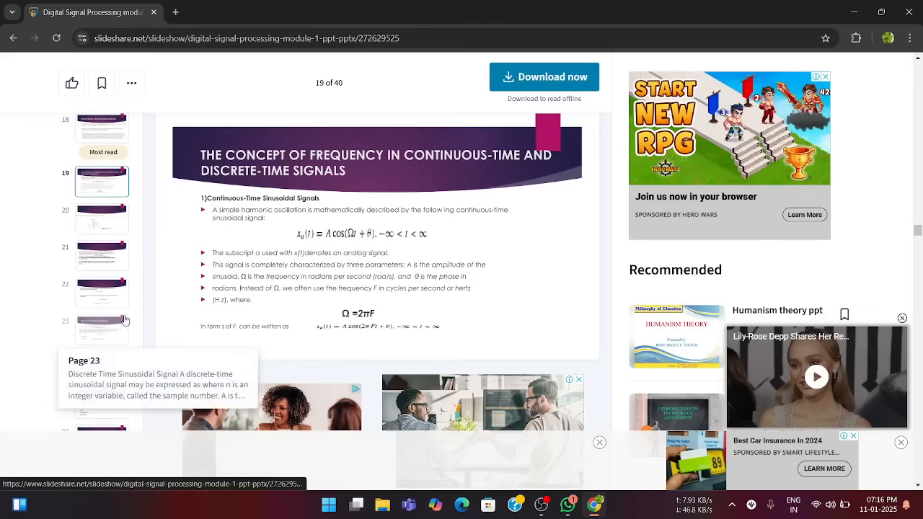
mouse_move(299, 298)
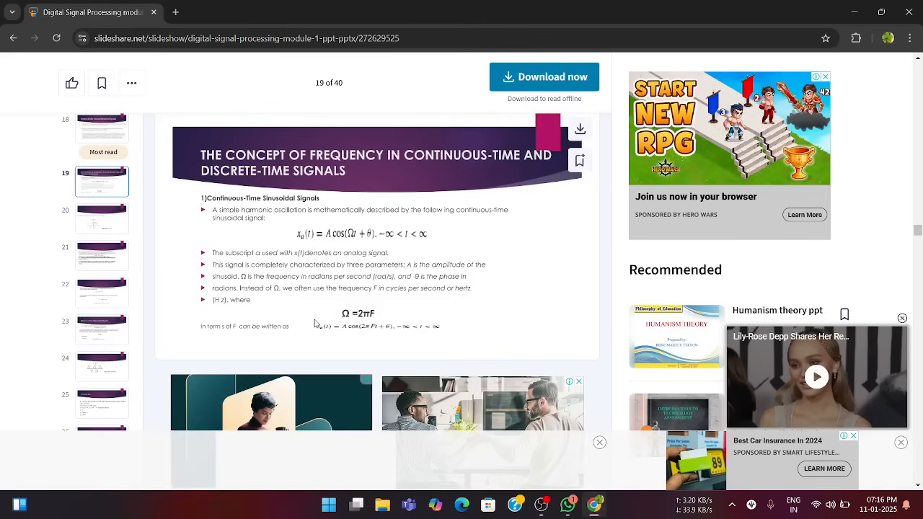
scroll(down, 3)
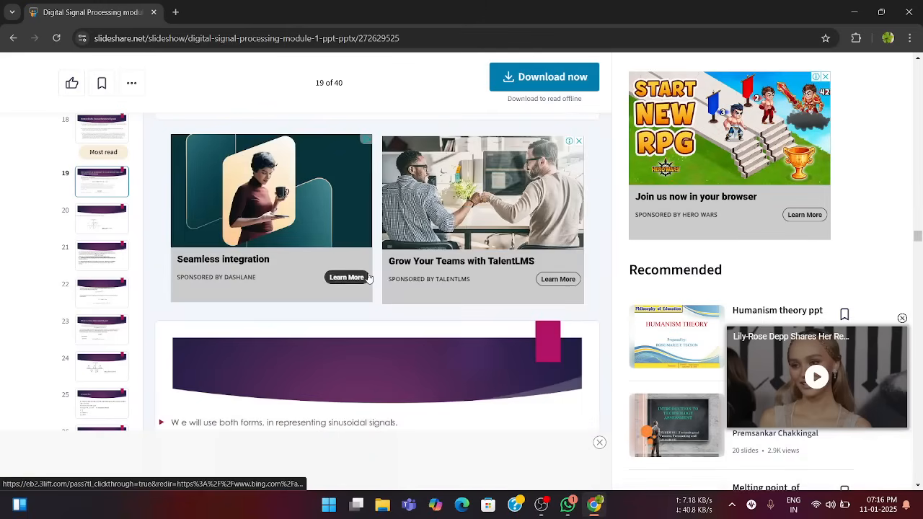
scroll(down, 3)
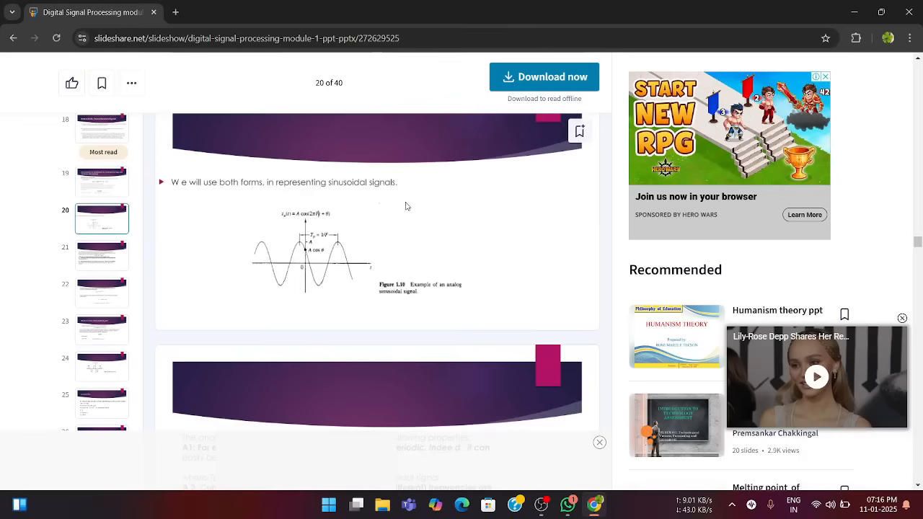
mouse_move(396, 326)
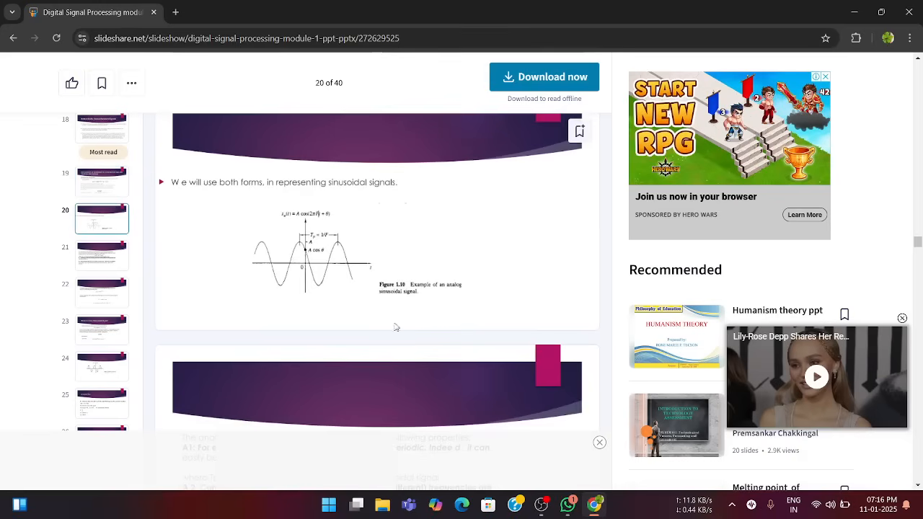
mouse_move(603, 265)
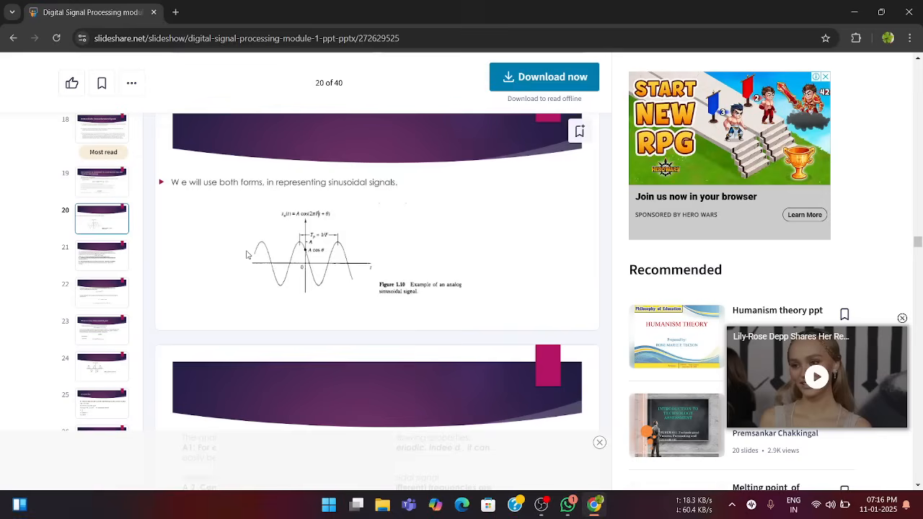
scroll(down, 3)
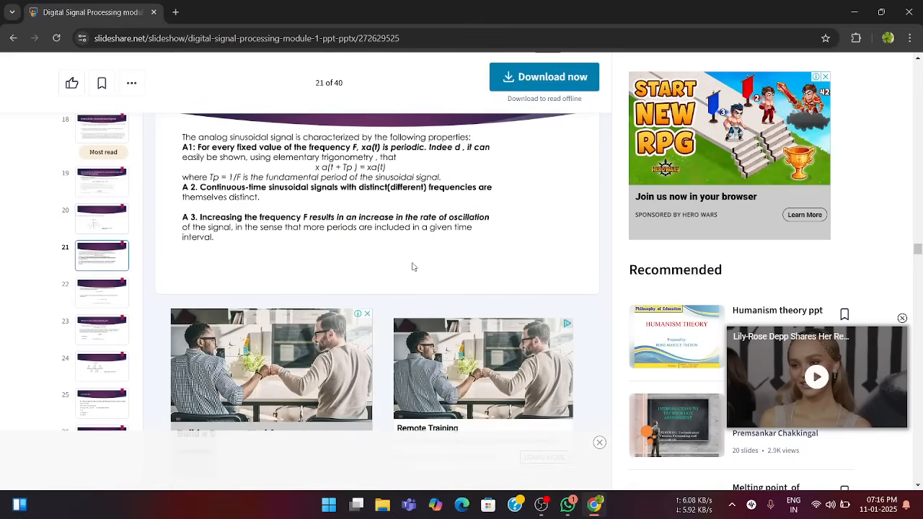
scroll(down, 3)
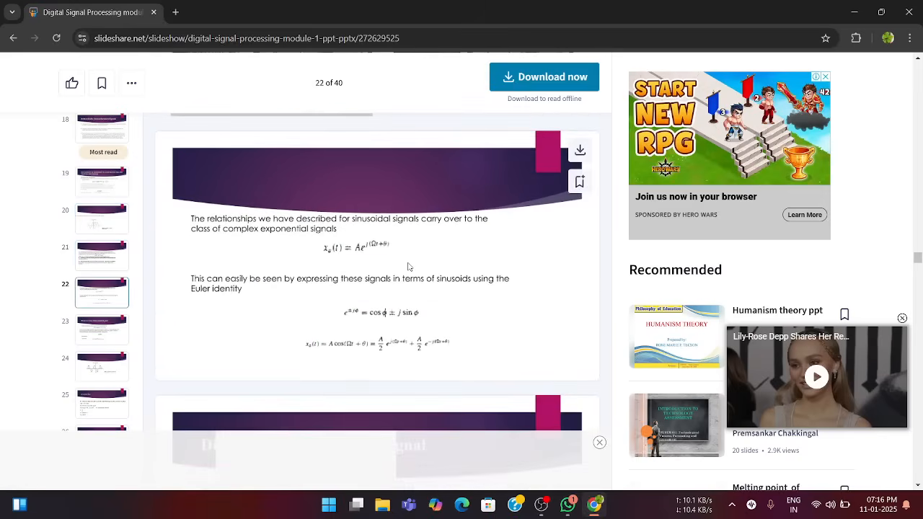
scroll(down, 3)
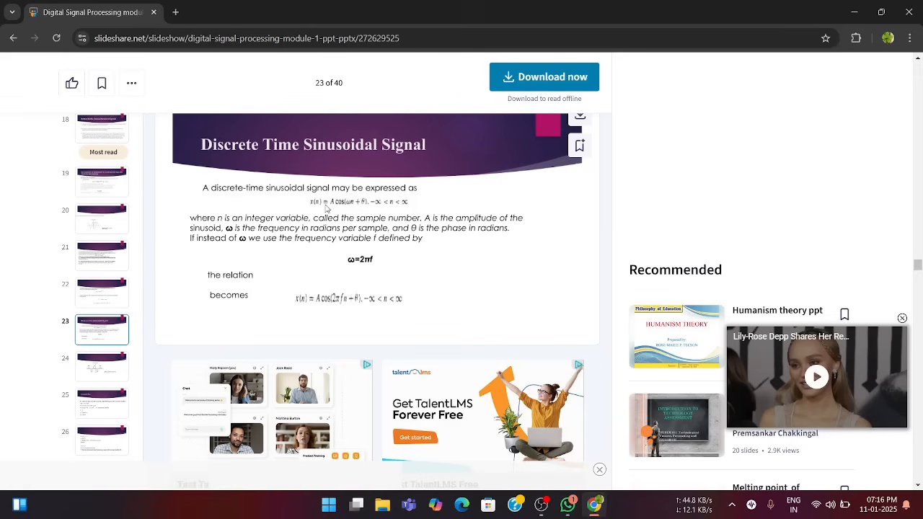
mouse_move(375, 236)
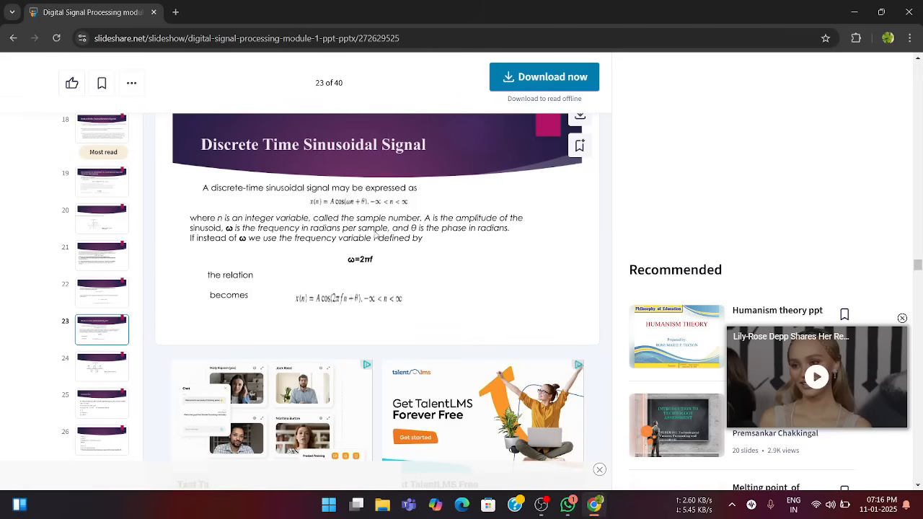
mouse_move(353, 233)
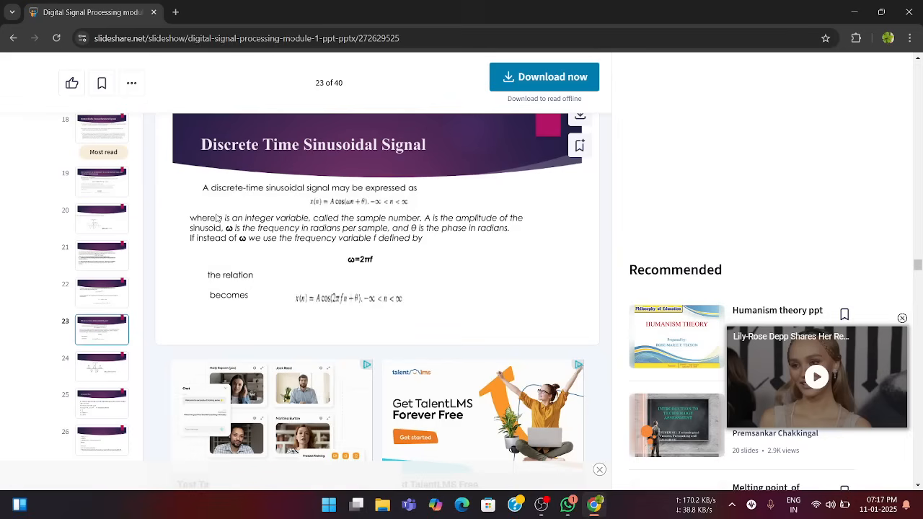
mouse_move(414, 217)
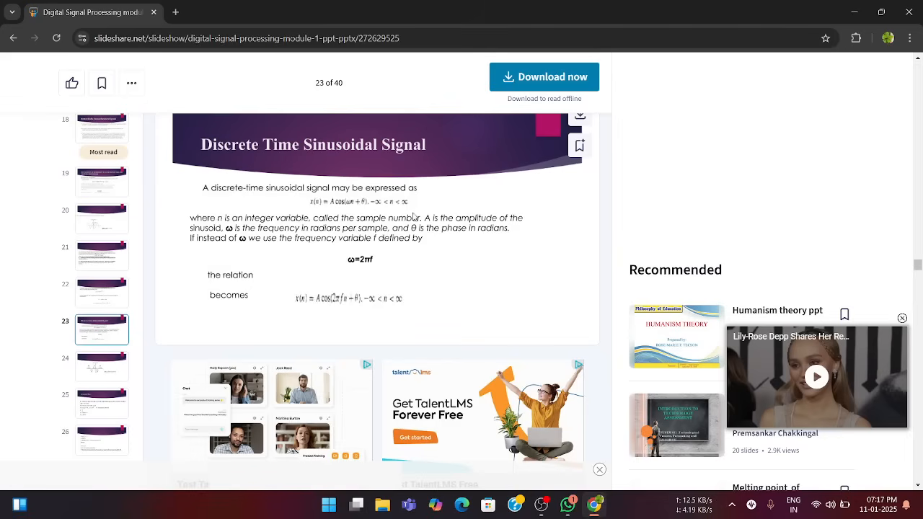
mouse_move(302, 199)
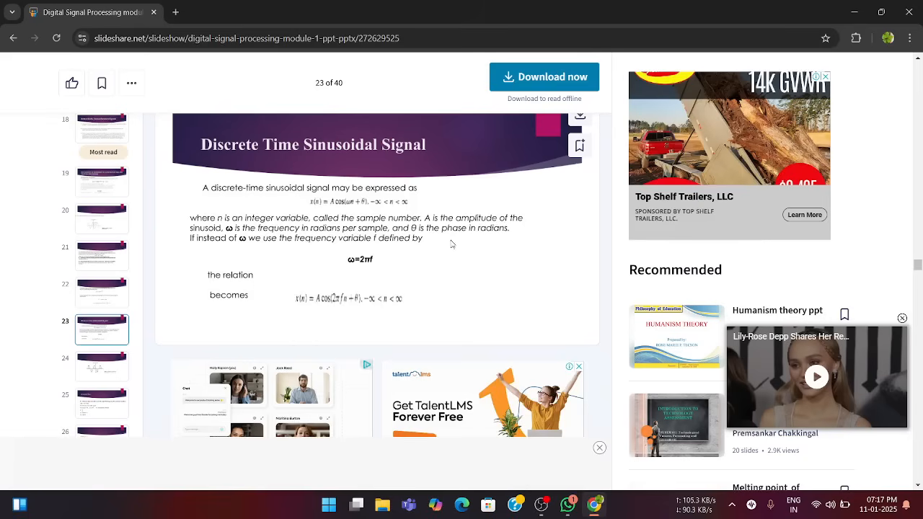
mouse_move(215, 259)
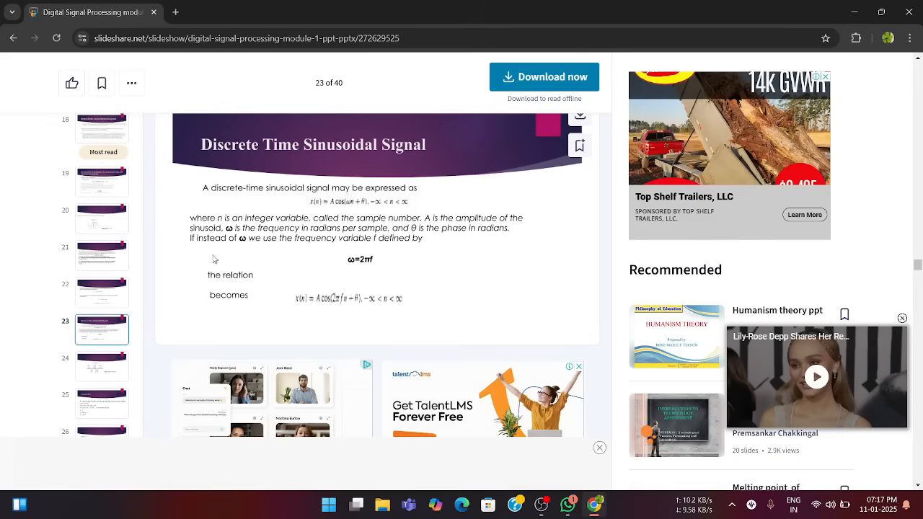
mouse_move(370, 252)
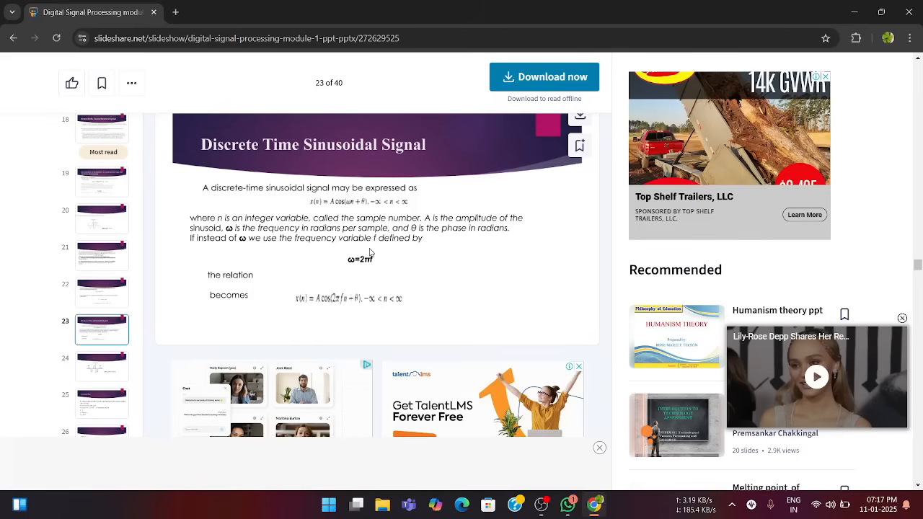
mouse_move(344, 270)
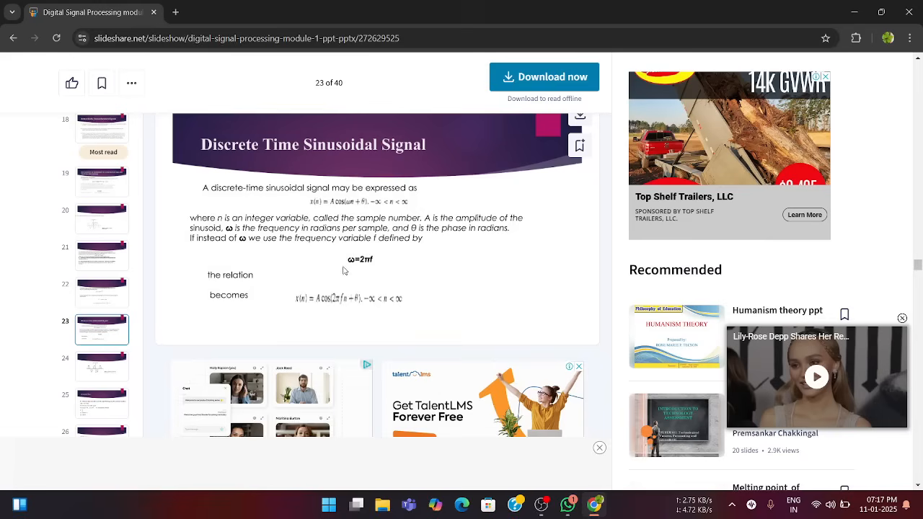
mouse_move(346, 278)
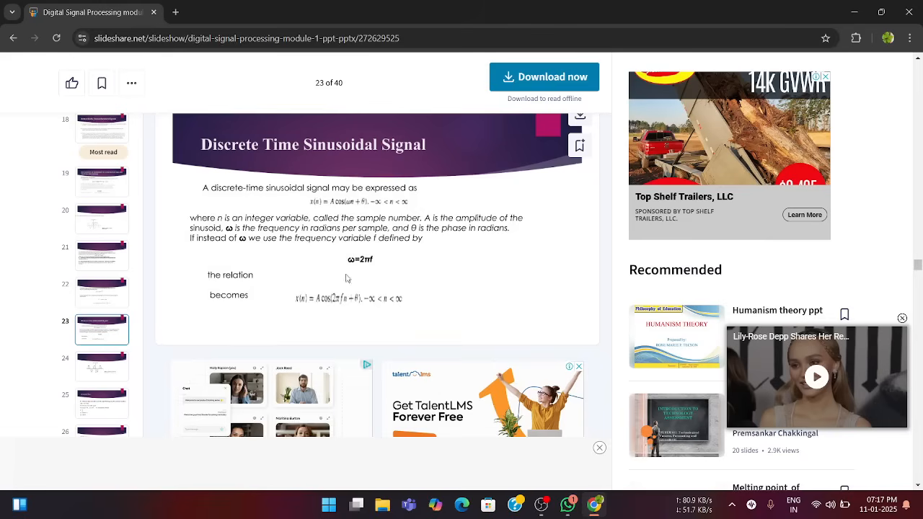
mouse_move(175, 279)
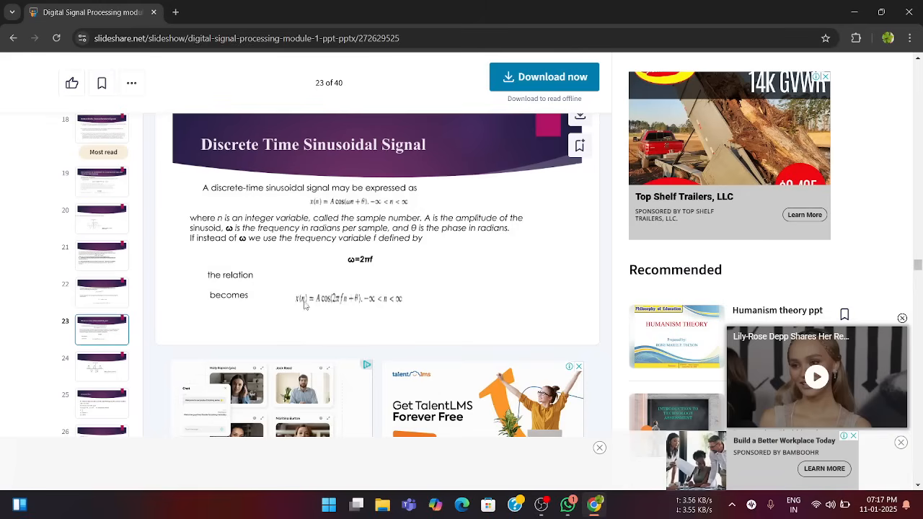
mouse_move(364, 309)
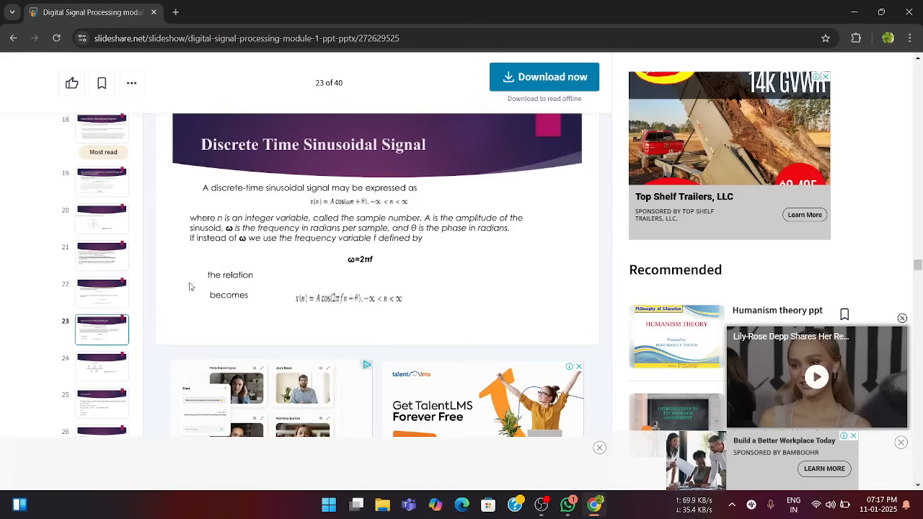
scroll(down, 3)
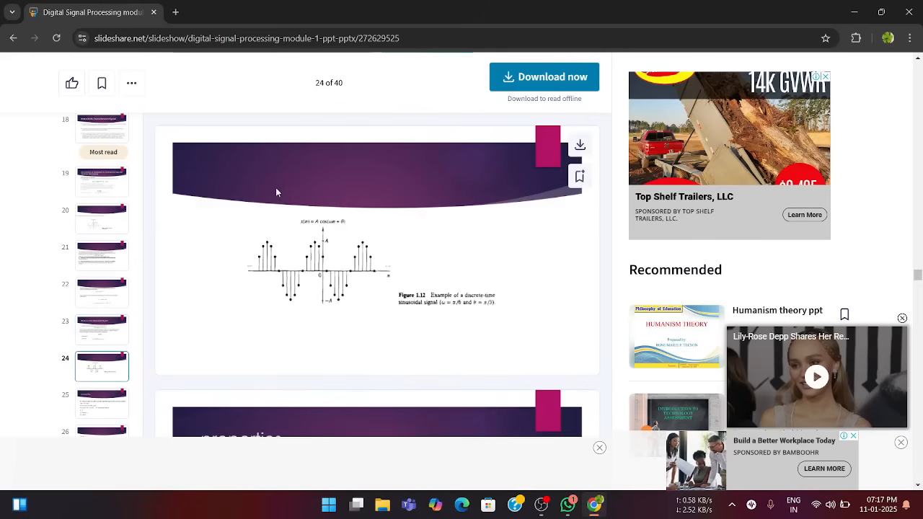
mouse_move(278, 228)
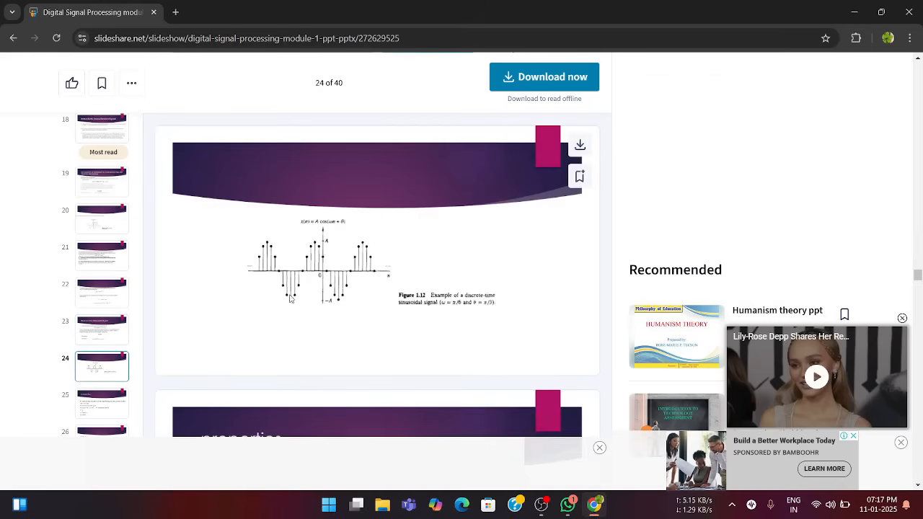
mouse_move(268, 270)
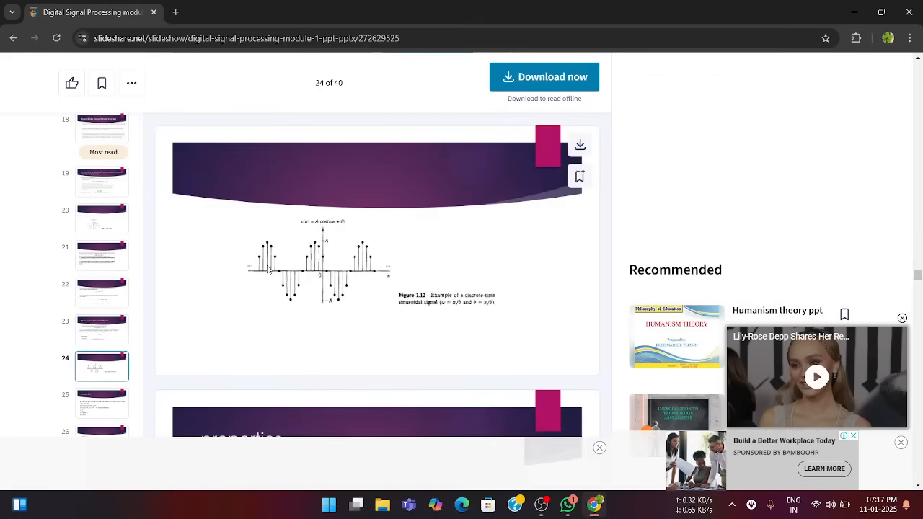
mouse_move(154, 287)
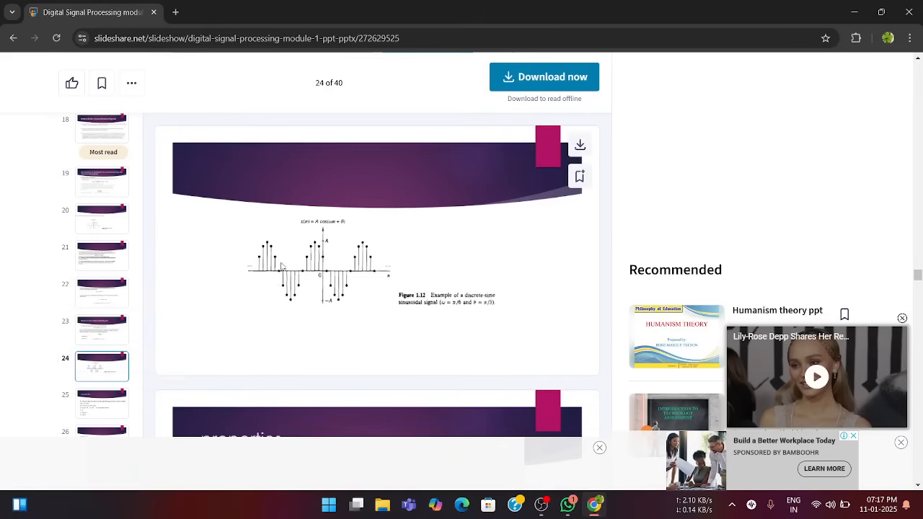
mouse_move(284, 224)
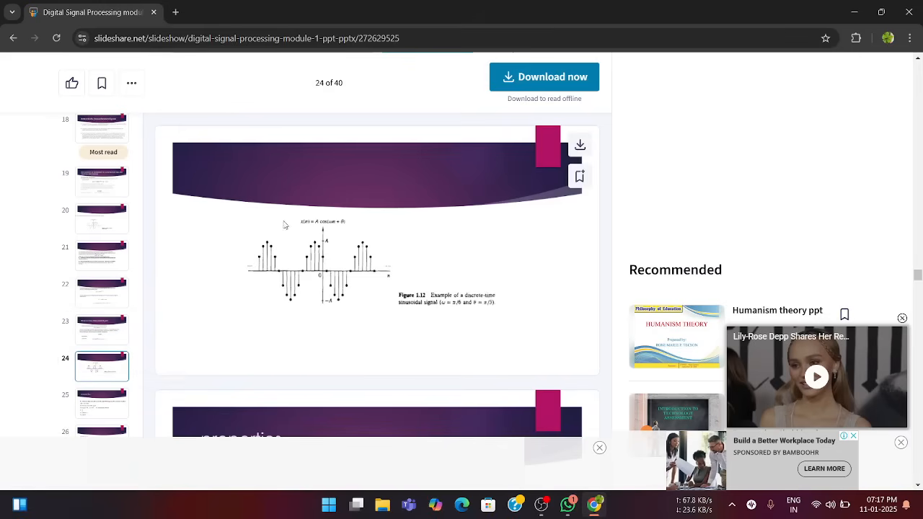
mouse_move(279, 345)
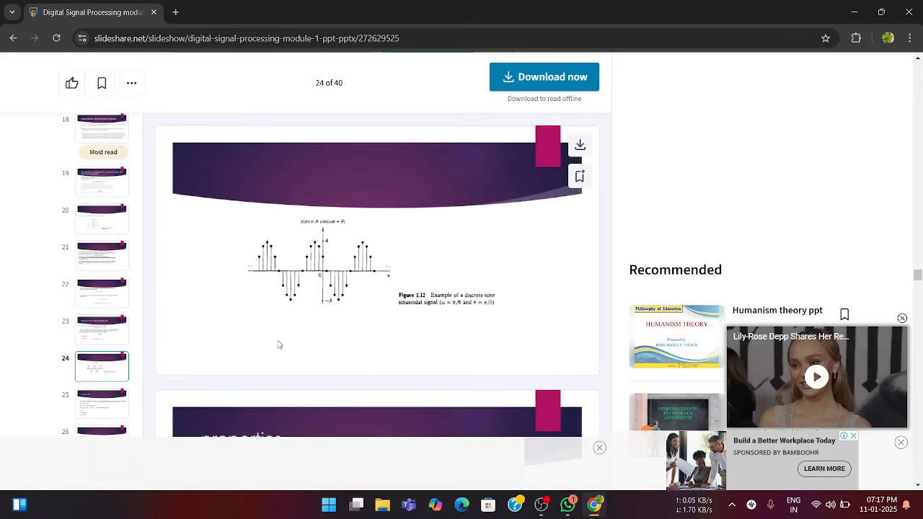
scroll(down, 3)
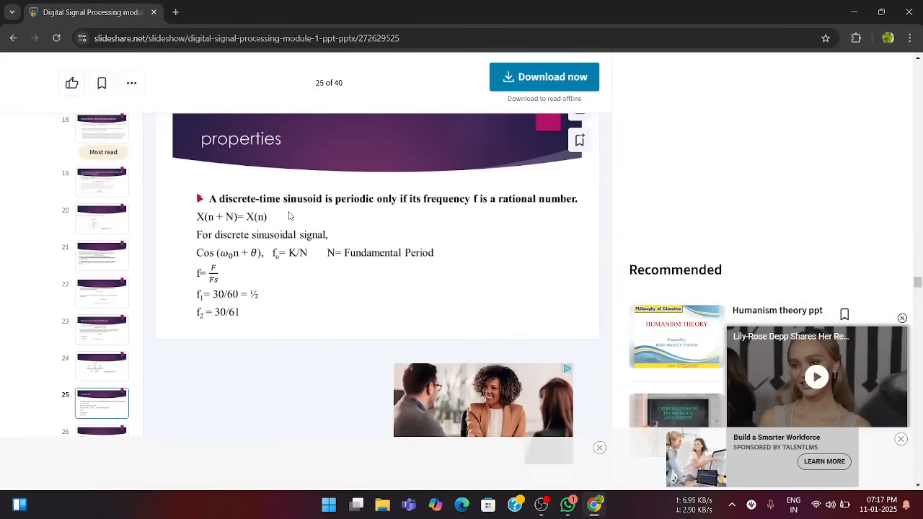
mouse_move(348, 223)
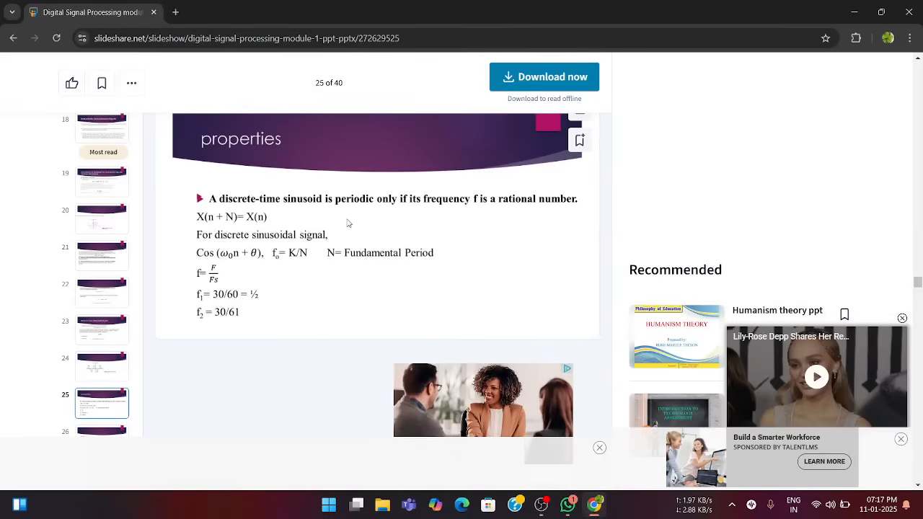
mouse_move(574, 227)
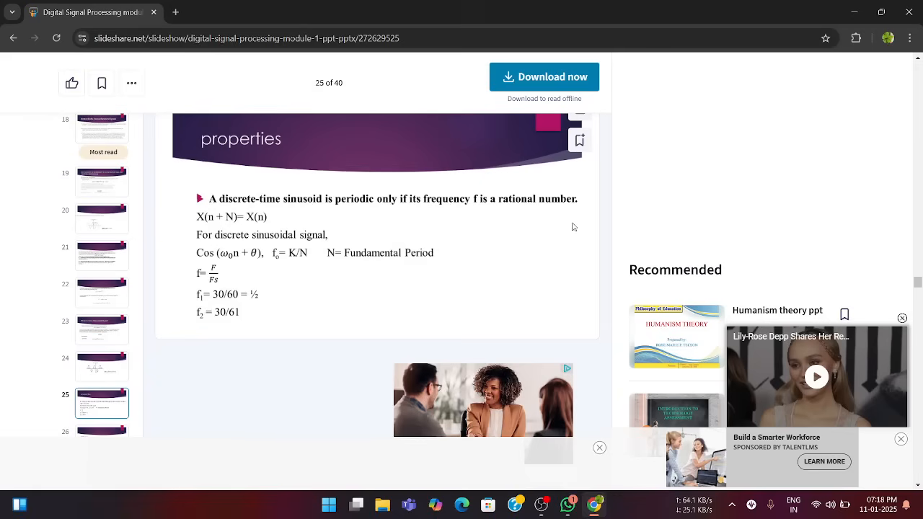
mouse_move(217, 242)
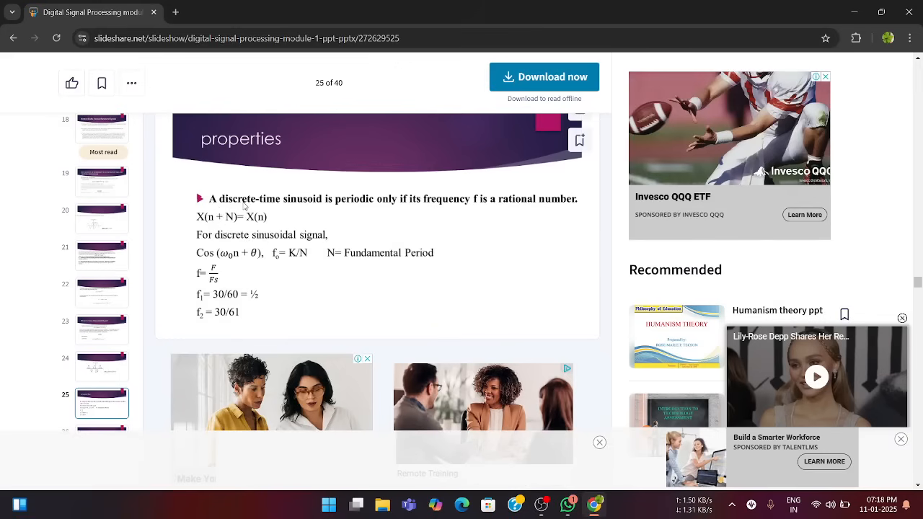
mouse_move(236, 230)
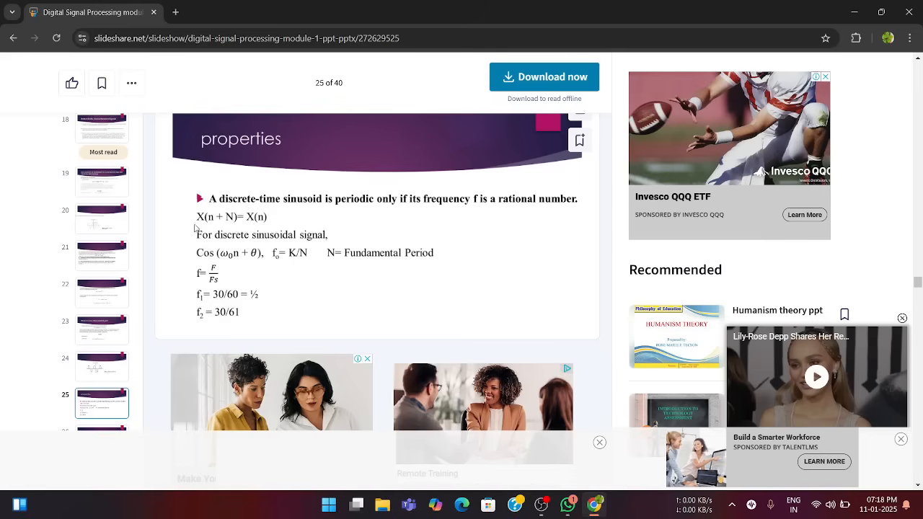
mouse_move(310, 265)
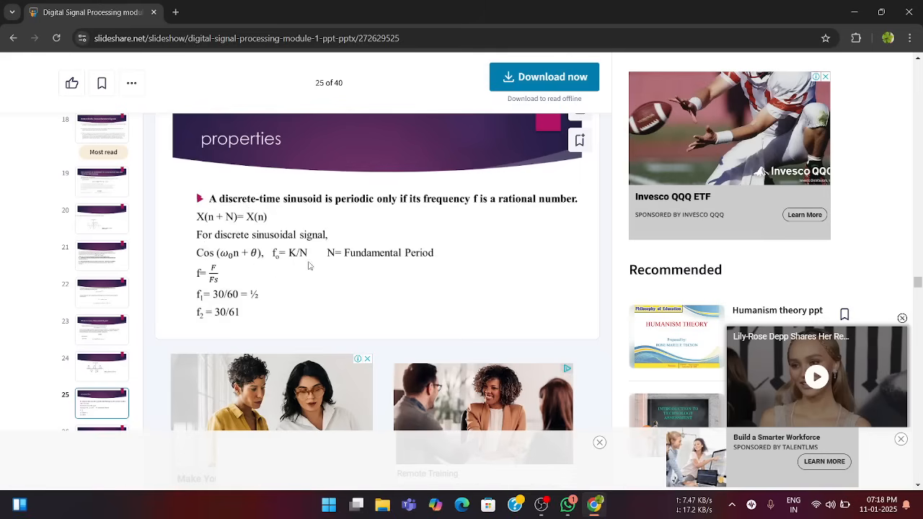
mouse_move(354, 232)
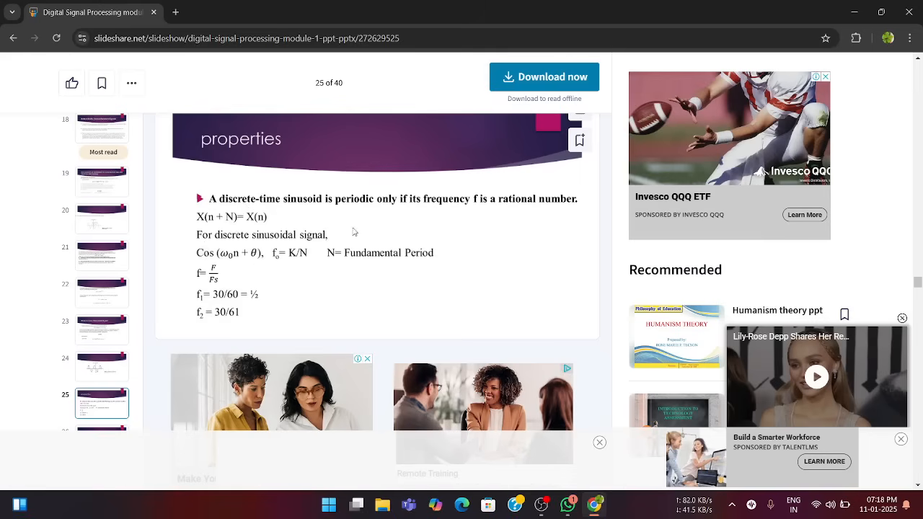
mouse_move(189, 324)
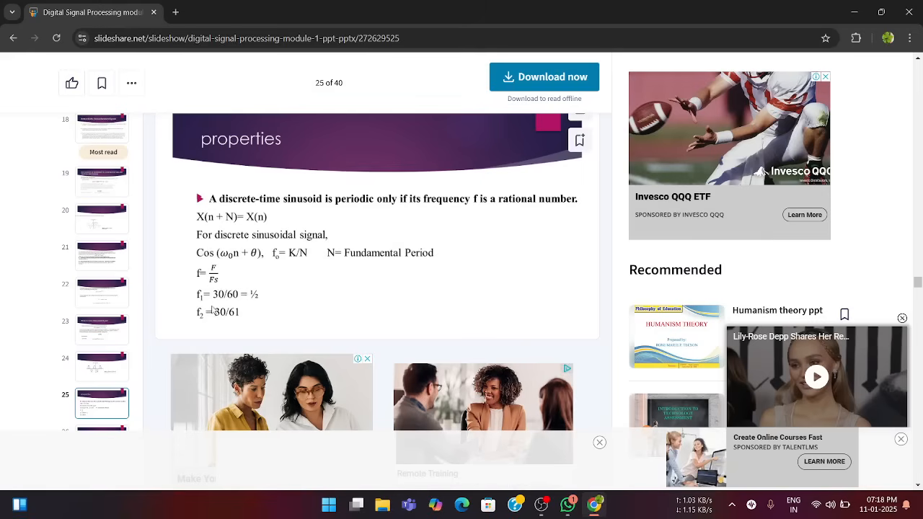
scroll(down, 3)
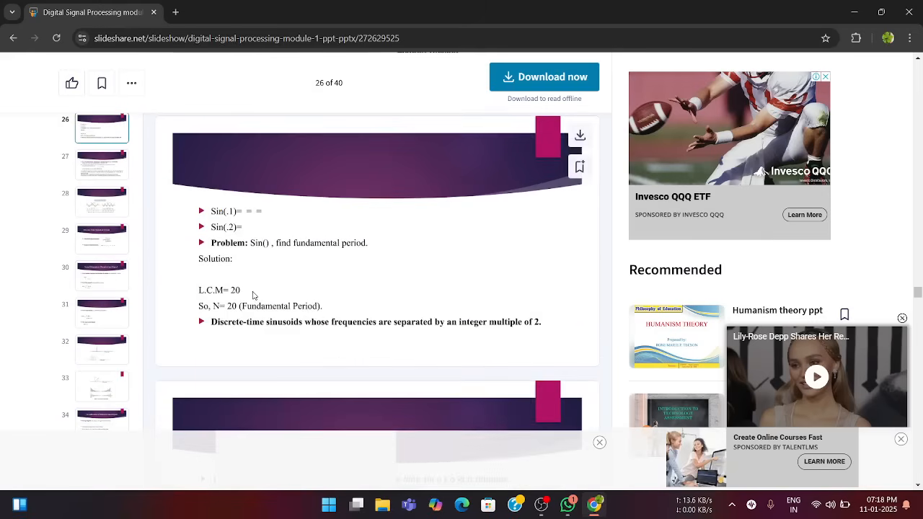
scroll(down, 3)
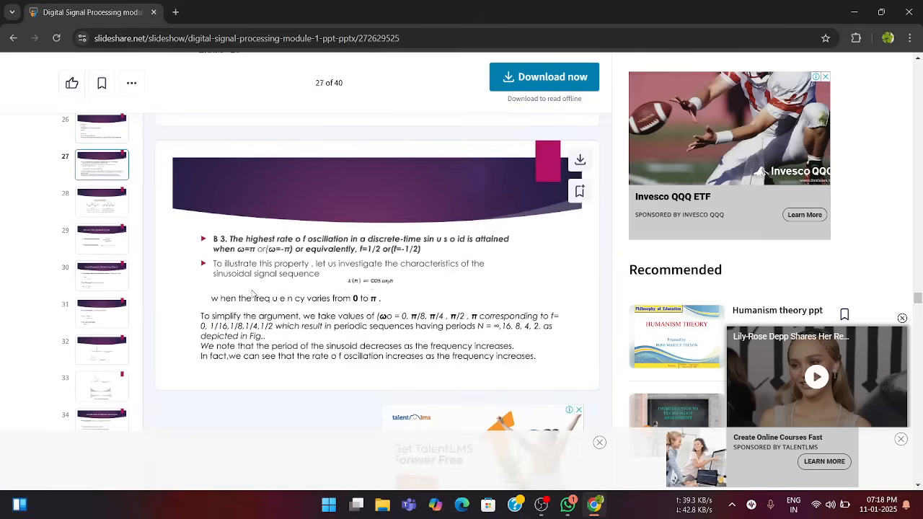
scroll(down, 3)
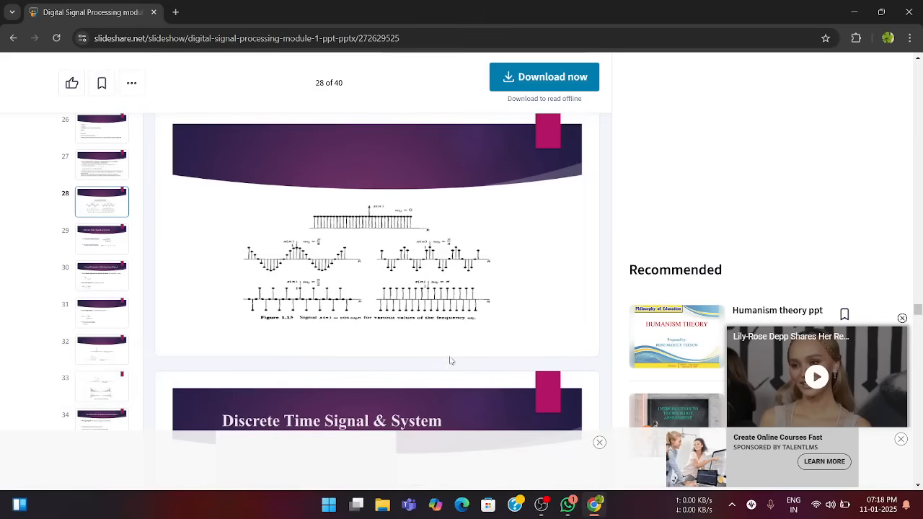
scroll(down, 3)
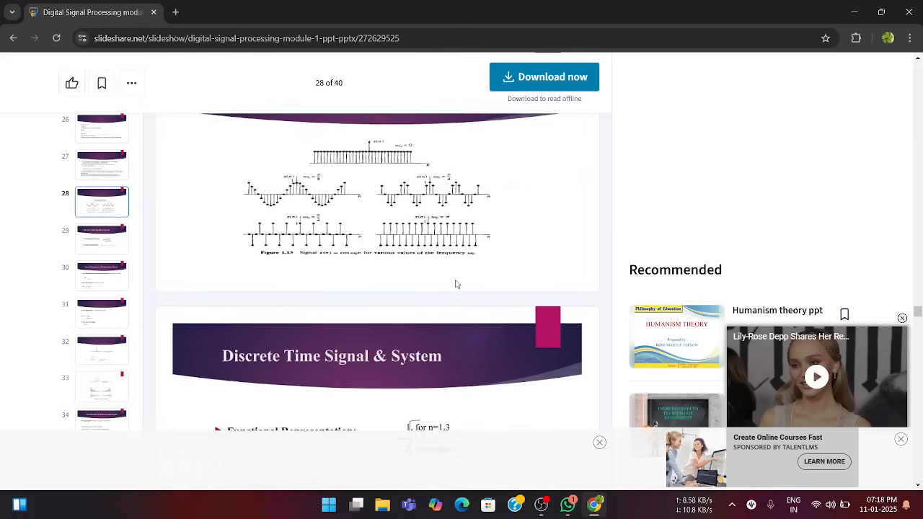
scroll(down, 3)
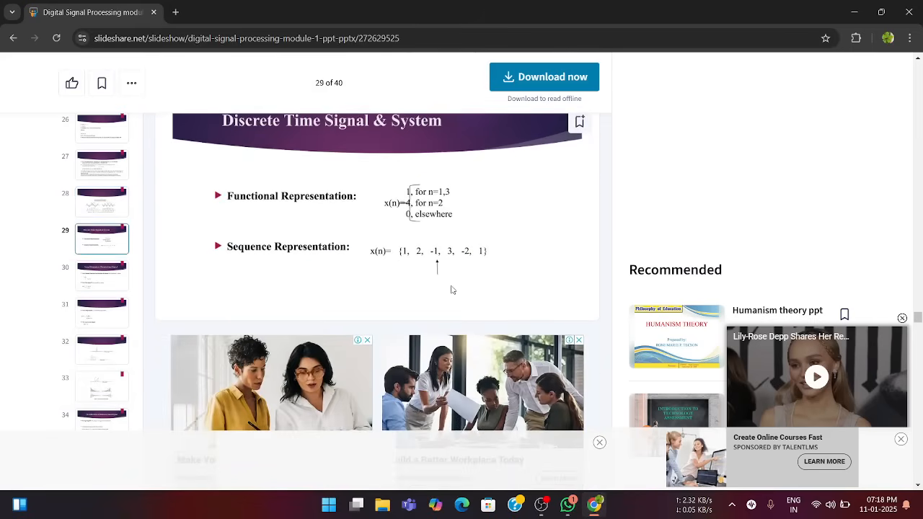
scroll(up, 3)
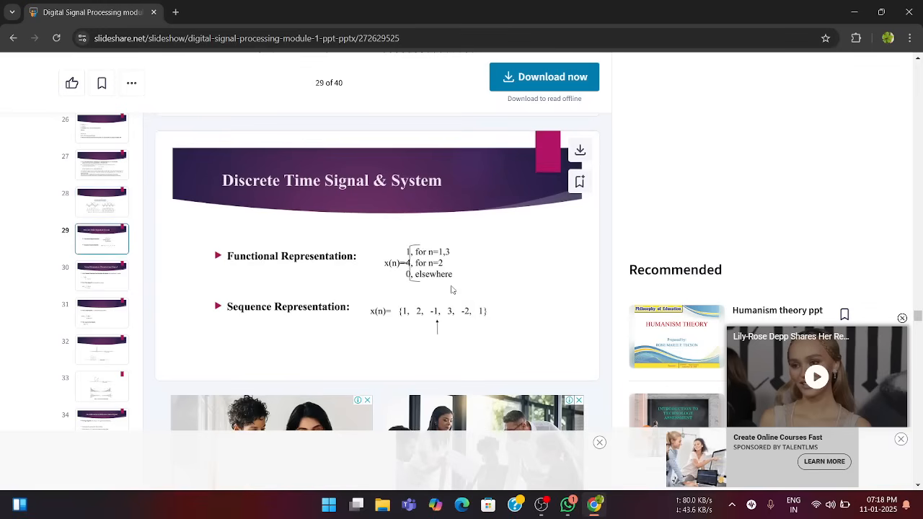